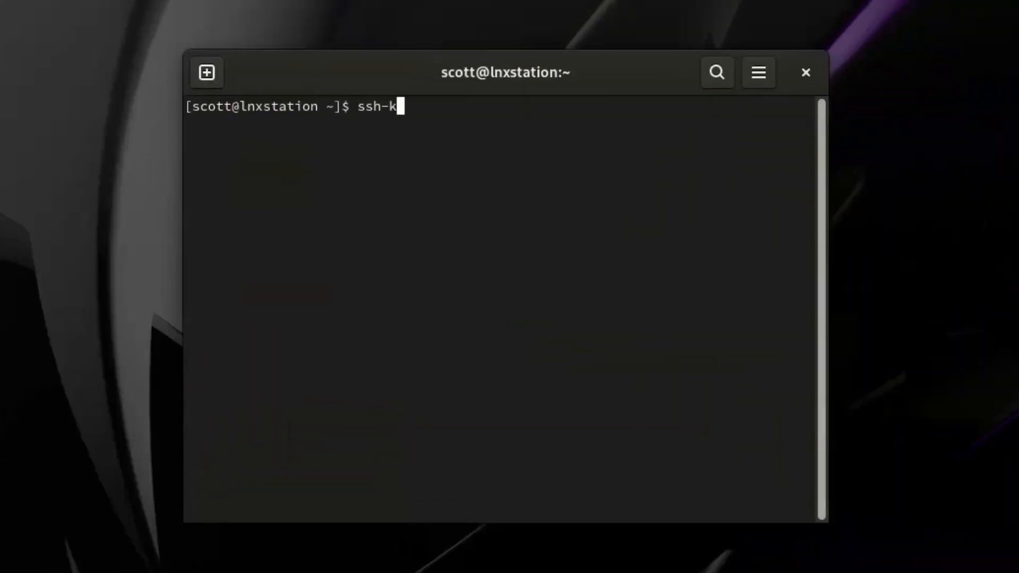
Generate an ECDSA key pair with ssh-keygen -t ecdsa, saved as ~/.ssh/id_youtubekey with no passphrase.
{"action": "type", "text": "eygen"}
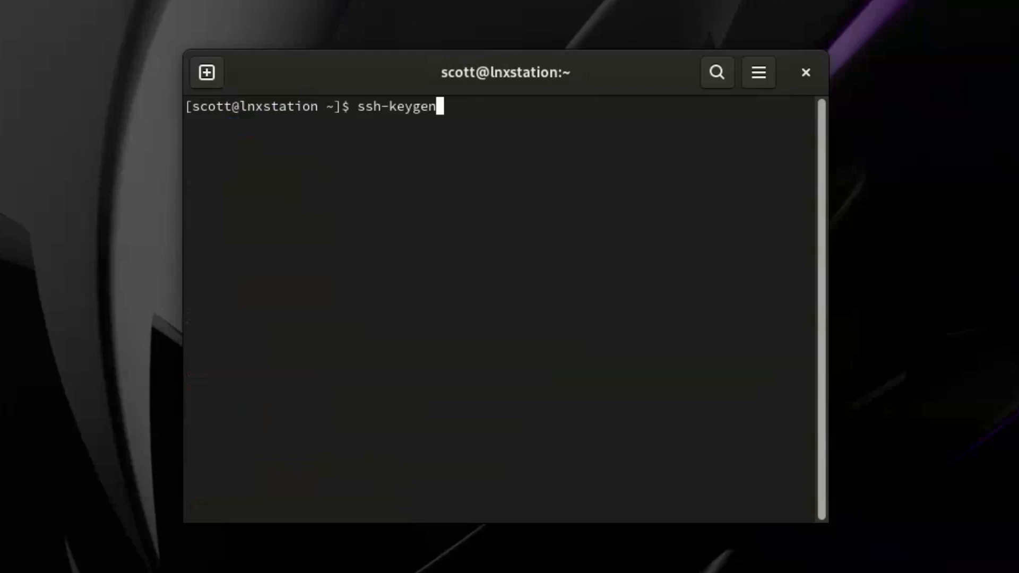
{"action": "type", "text": "-t ec"}
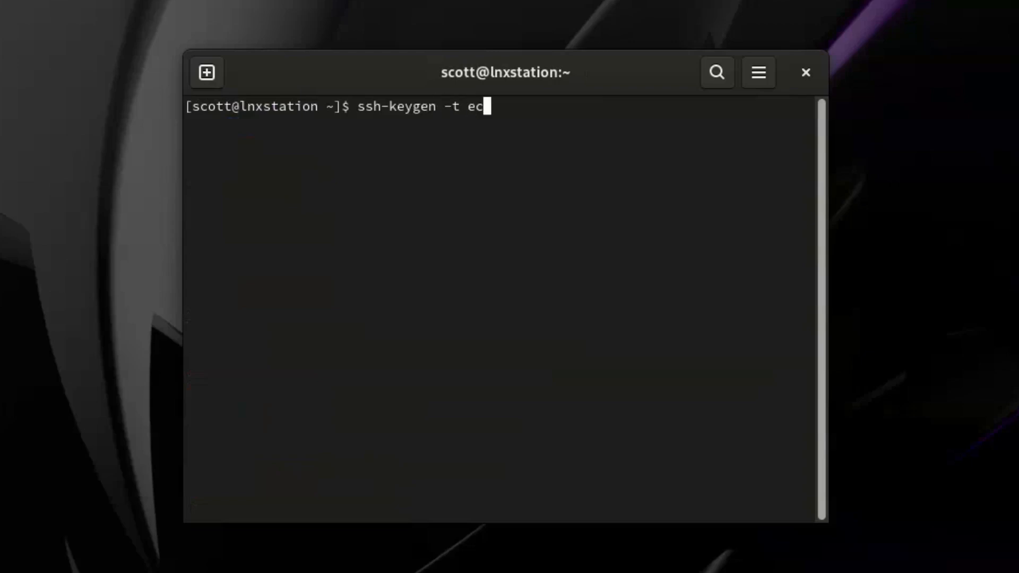
{"action": "type", "text": "dsa"}
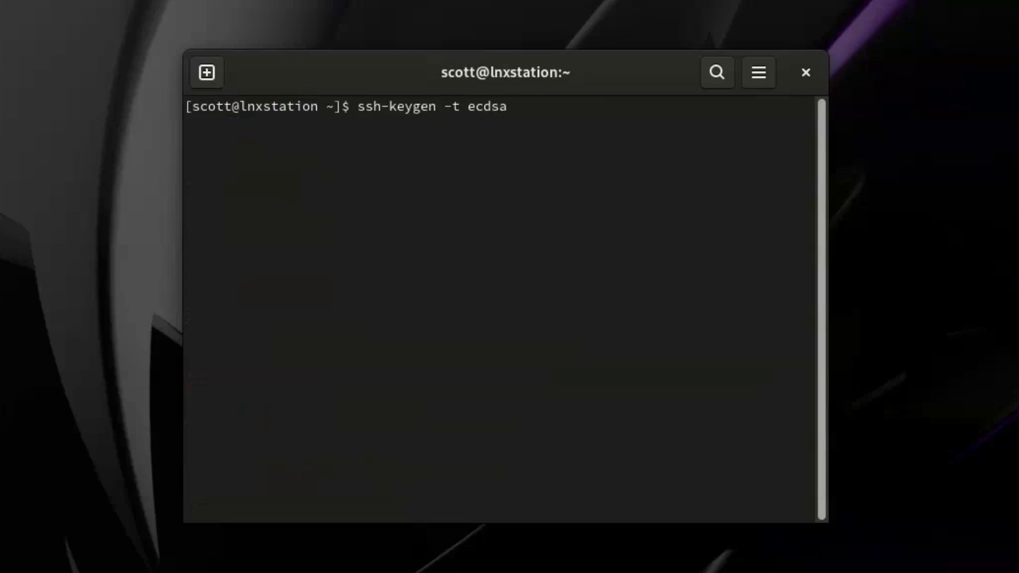
{"action": "key", "text": "Return"}
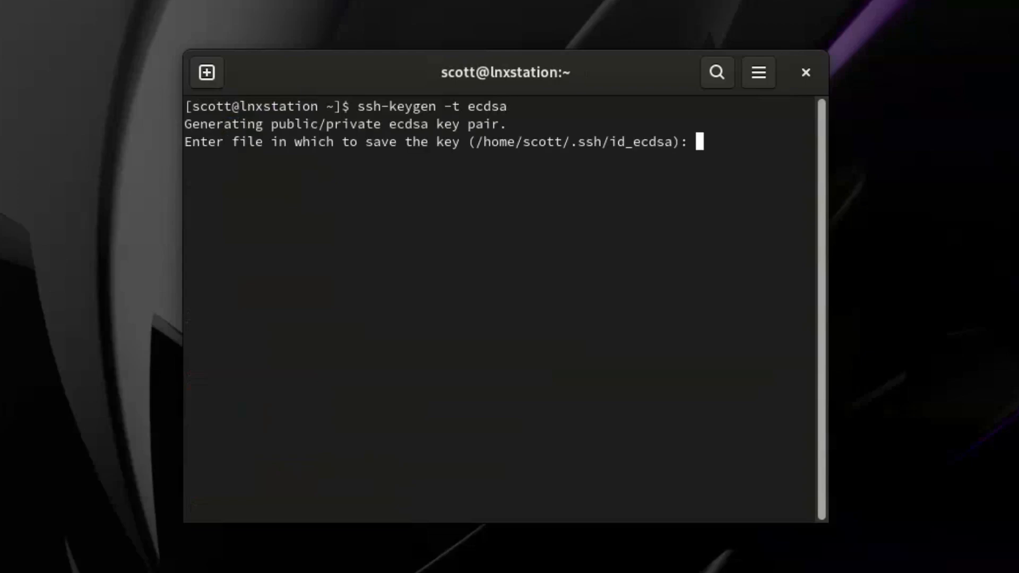
{"action": "type", "text": "/home/scott.ssh"}
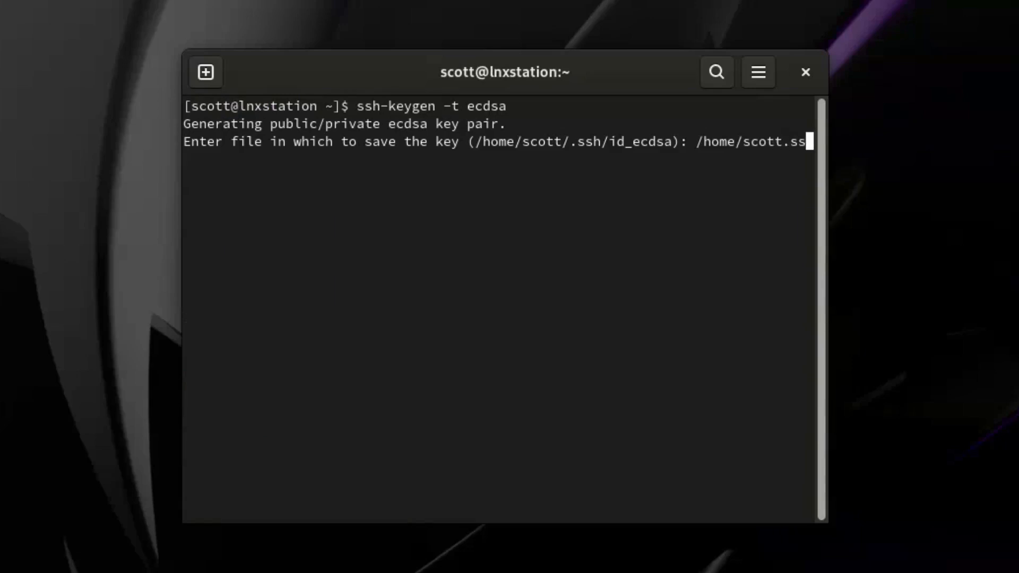
{"action": "type", "text": "h/id_youtubekey"}
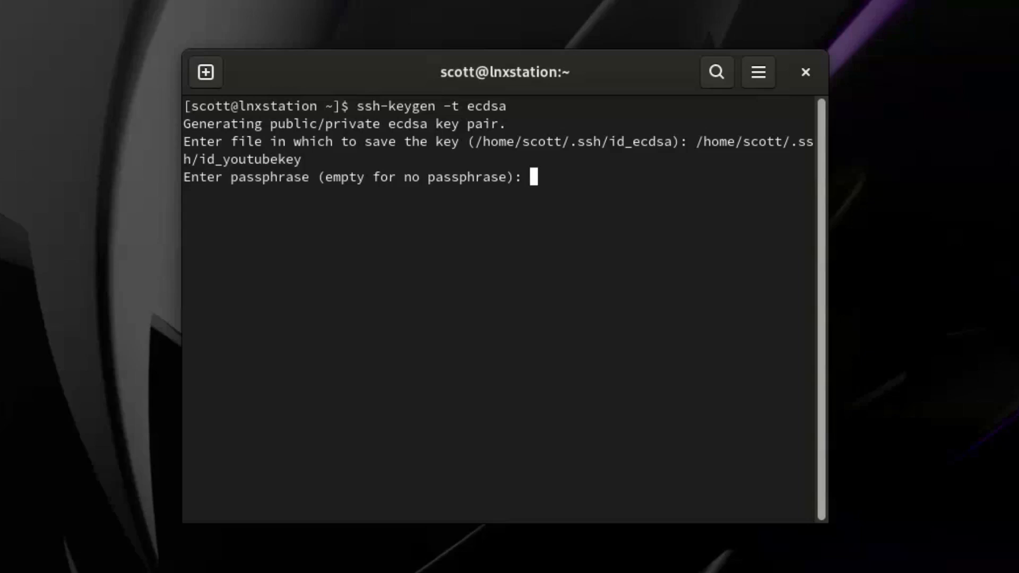
{"action": "key", "text": "Return"}
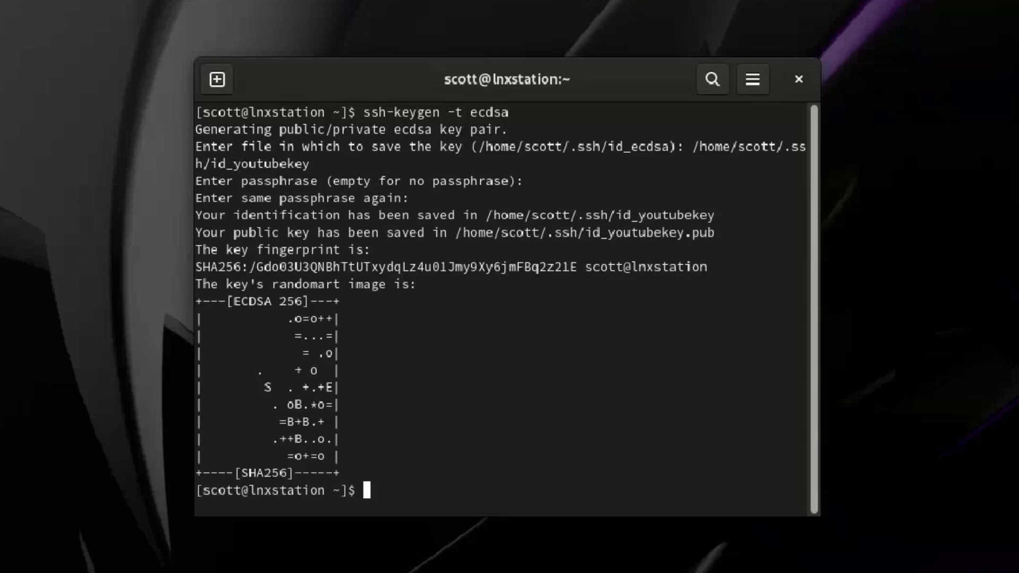
Install .ssh/id_youtubekey on 192.168.3.42 with ssh-copy-id, supplying the server password.
{"action": "type", "text": "ssh"}
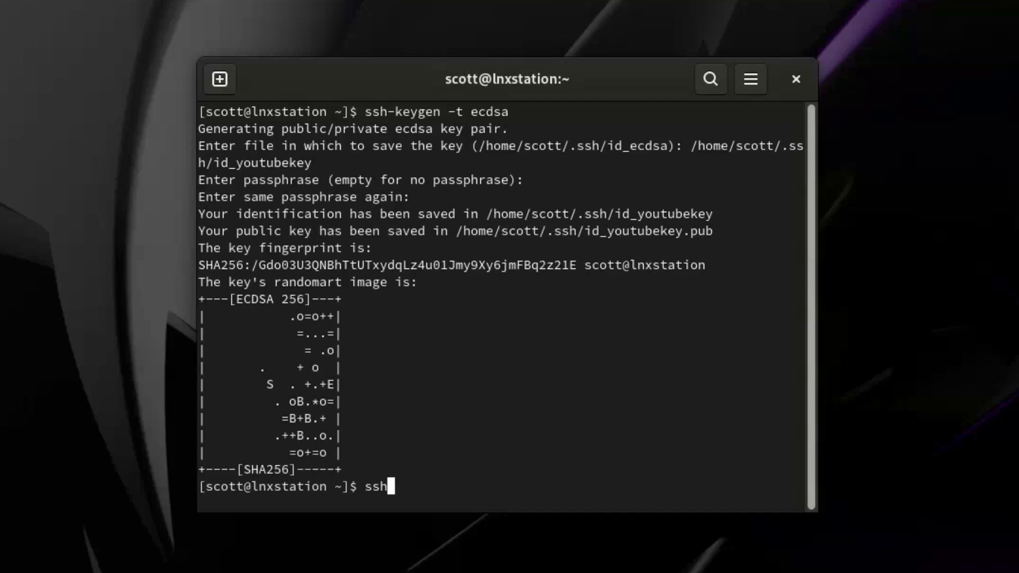
{"action": "type", "text": "-copy-id"}
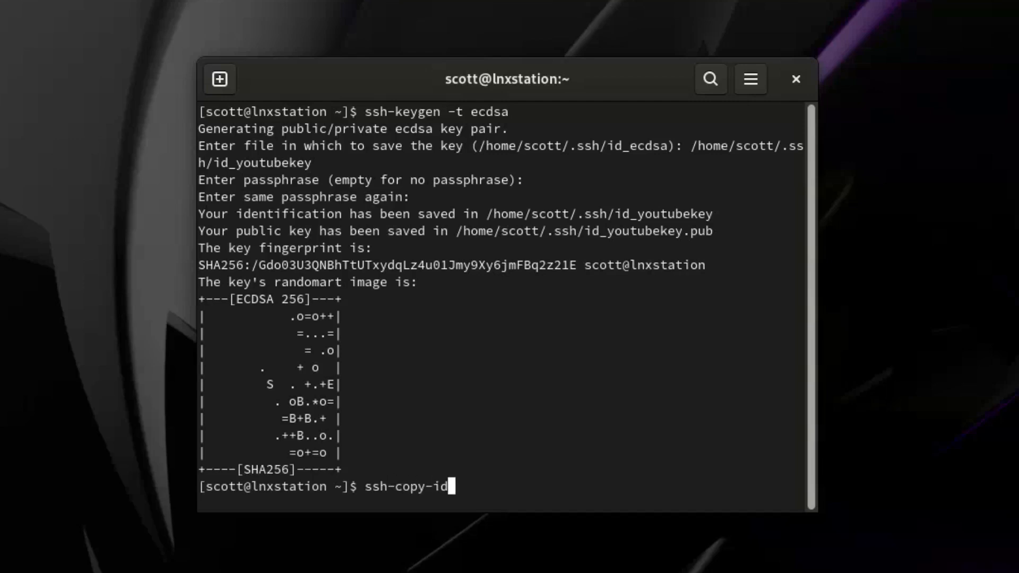
{"action": "type", "text": "-i ."}
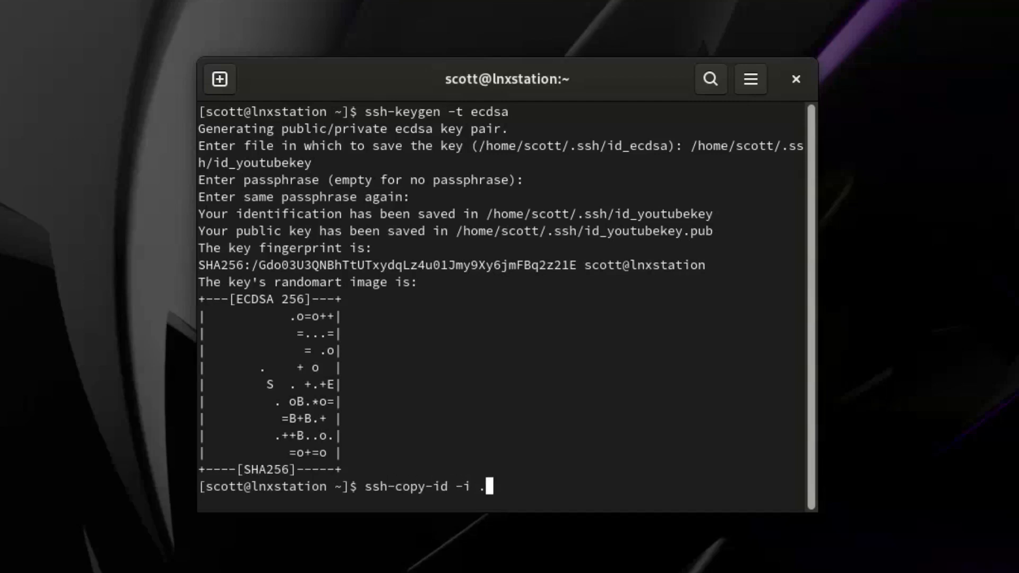
{"action": "type", "text": "ssh/id_youtubek"}
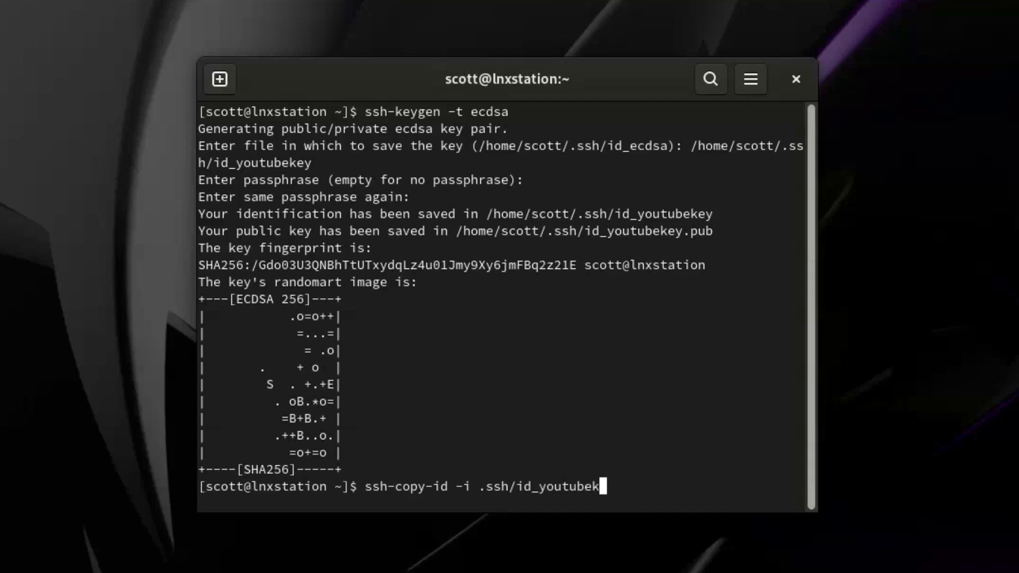
{"action": "type", "text": "ey"}
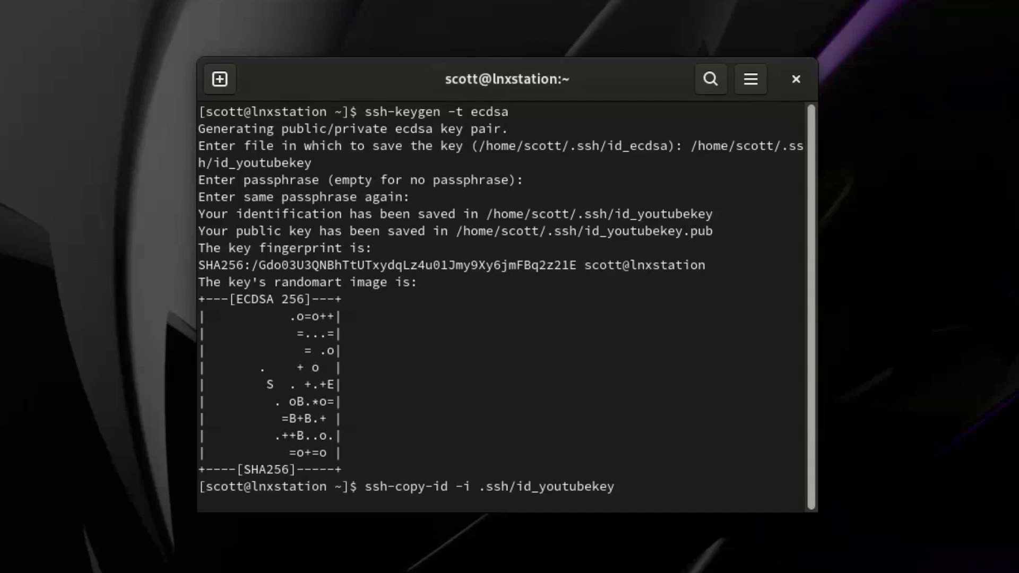
{"action": "type", "text": "19"}
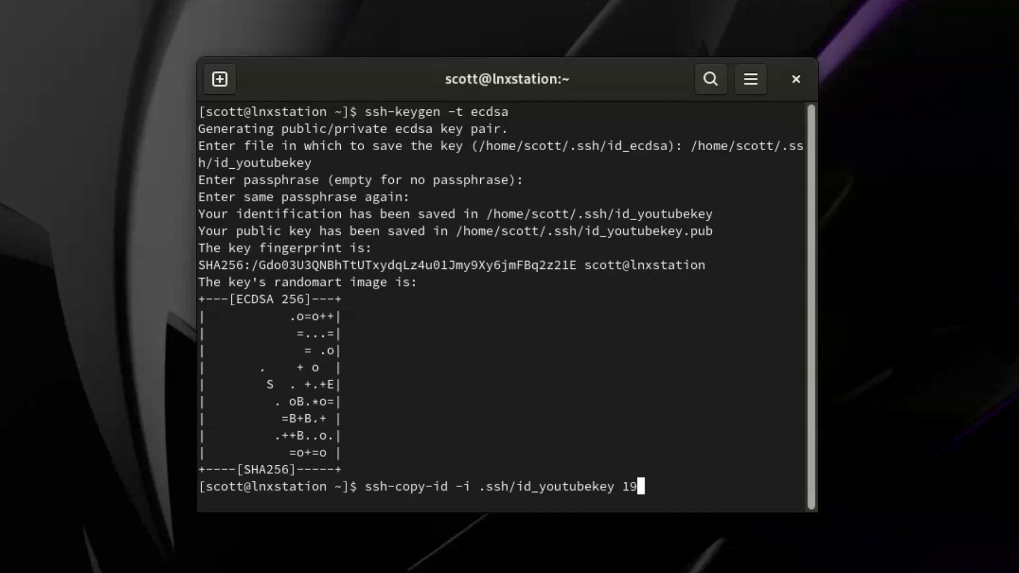
{"action": "type", "text": "2.168.3"}
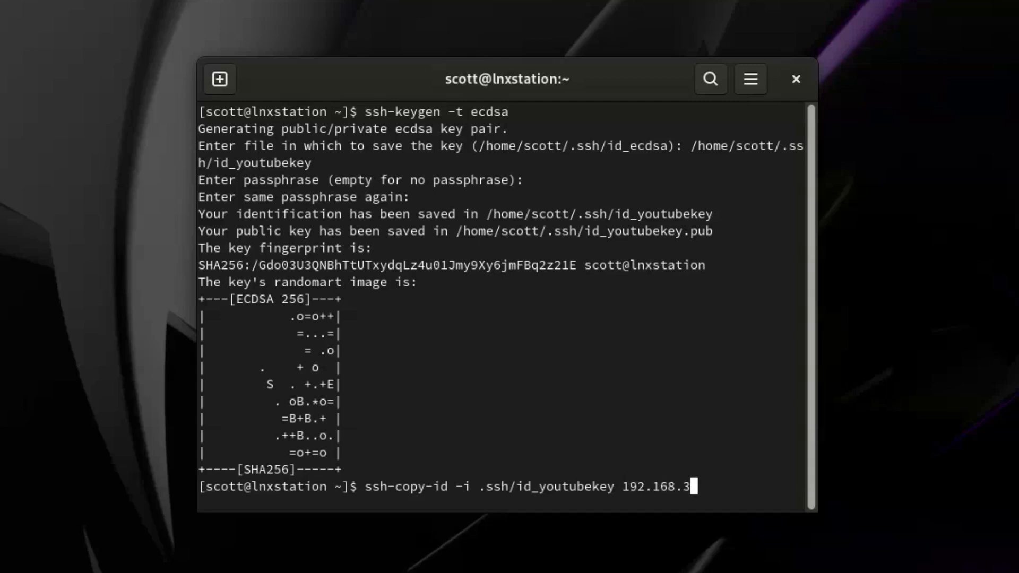
{"action": "key", "text": "Return"}
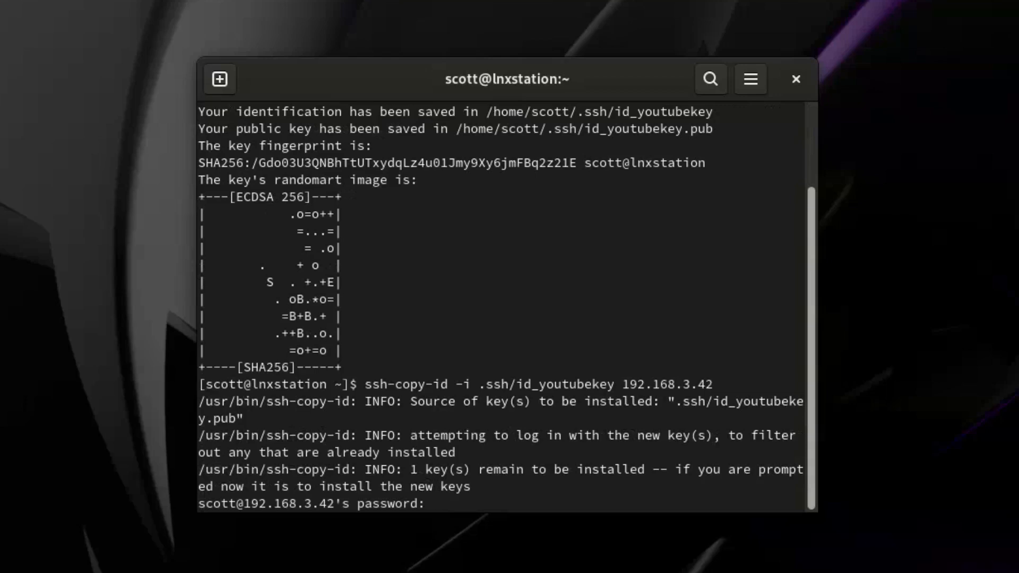
{"action": "key", "text": "Return"}
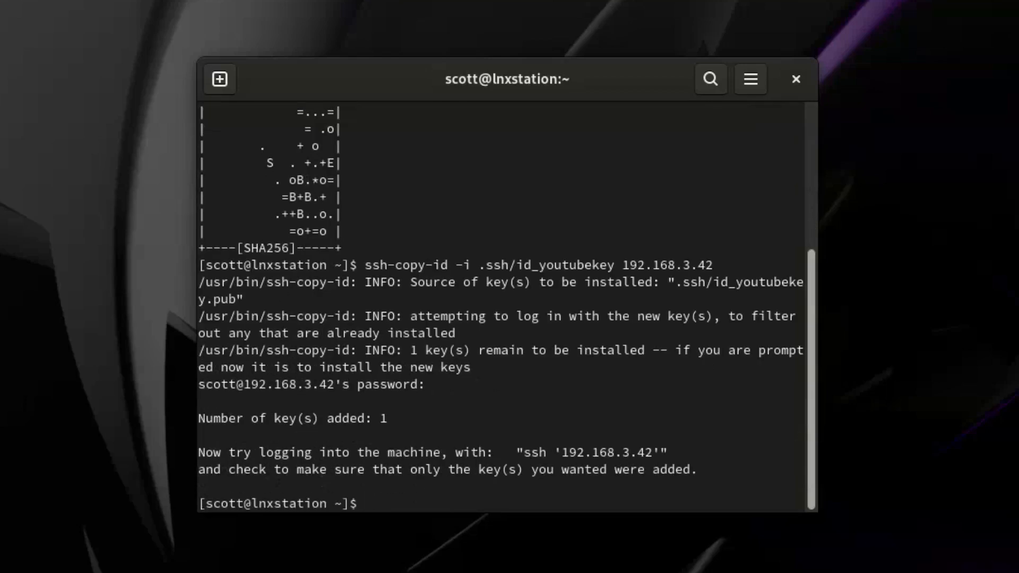
Log into 192.168.3.42 over SSH without a password, clearing a stray letter at the prompt.
{"action": "type", "text": "s"}
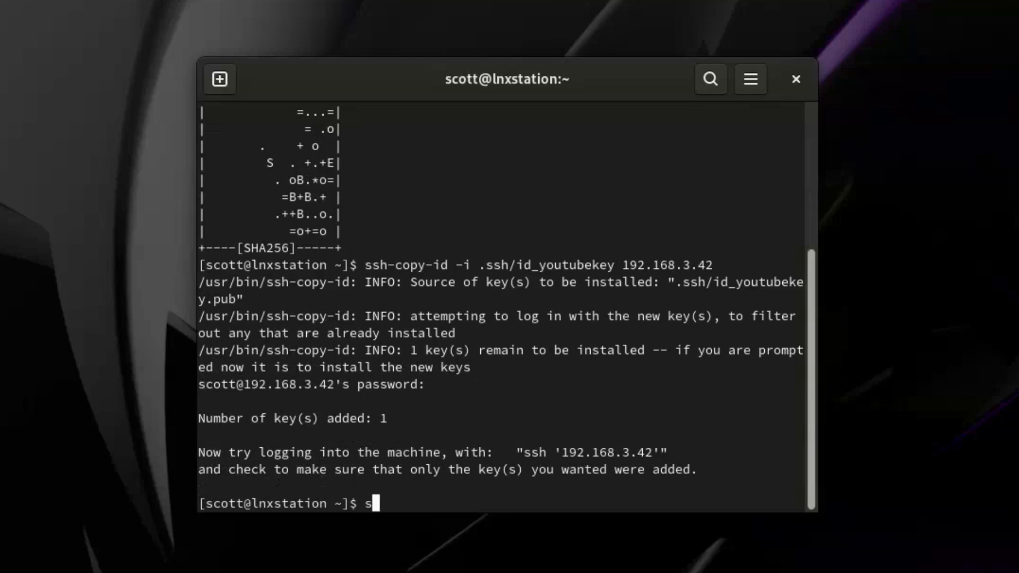
{"action": "type", "text": "sh 192"}
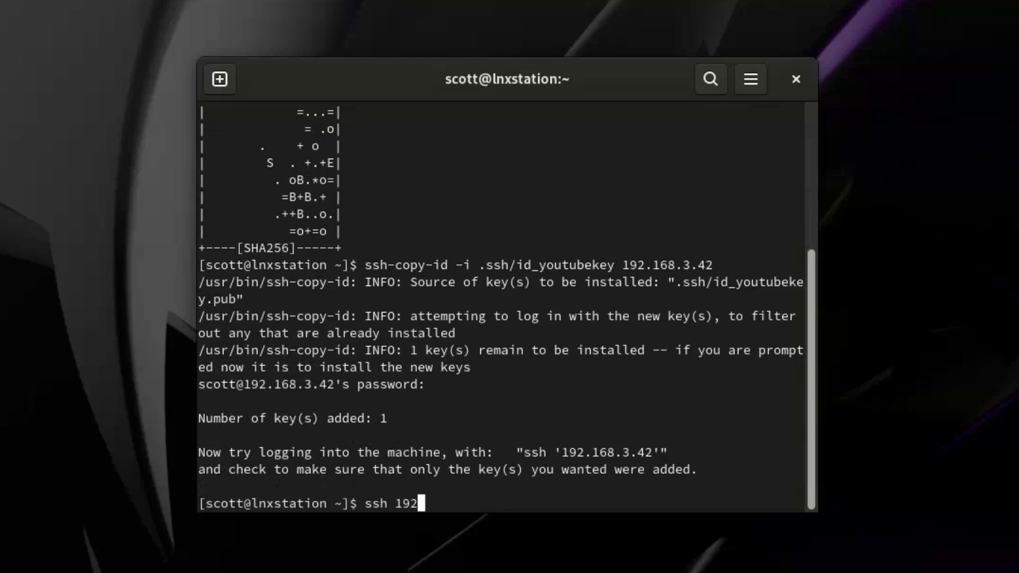
{"action": "type", "text": ".168.3"}
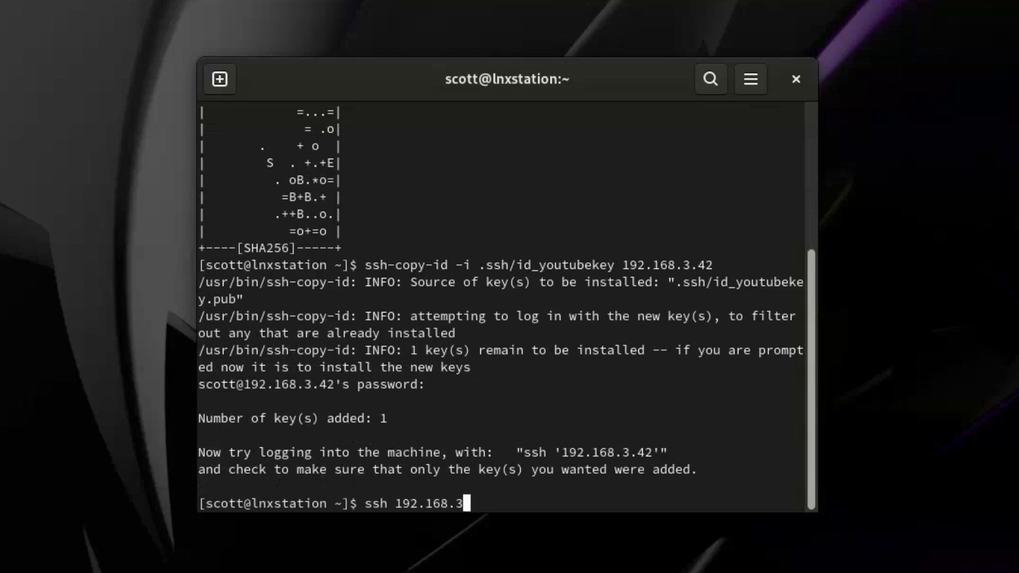
{"action": "key", "text": "Return"}
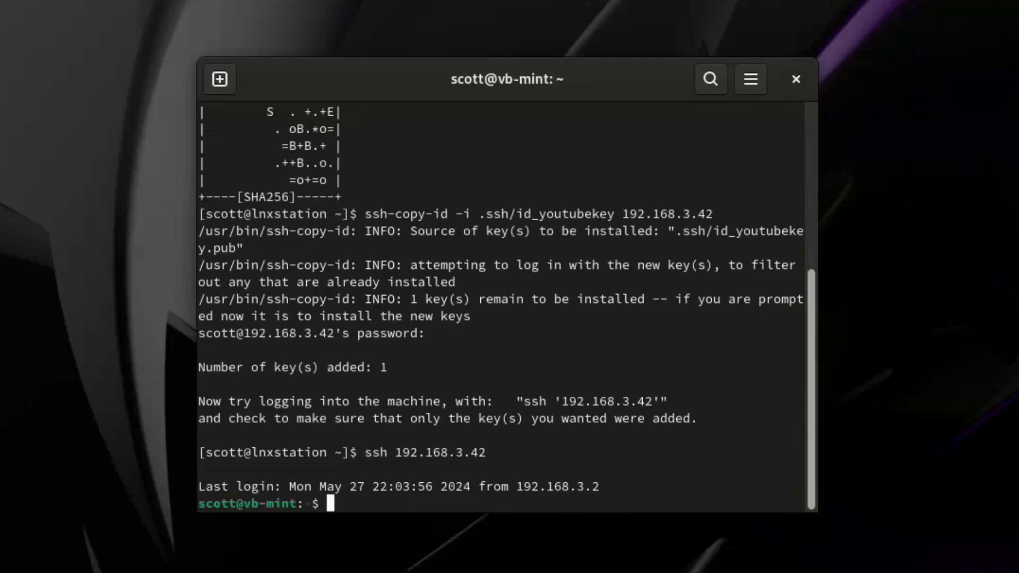
{"action": "type", "text": "e"}
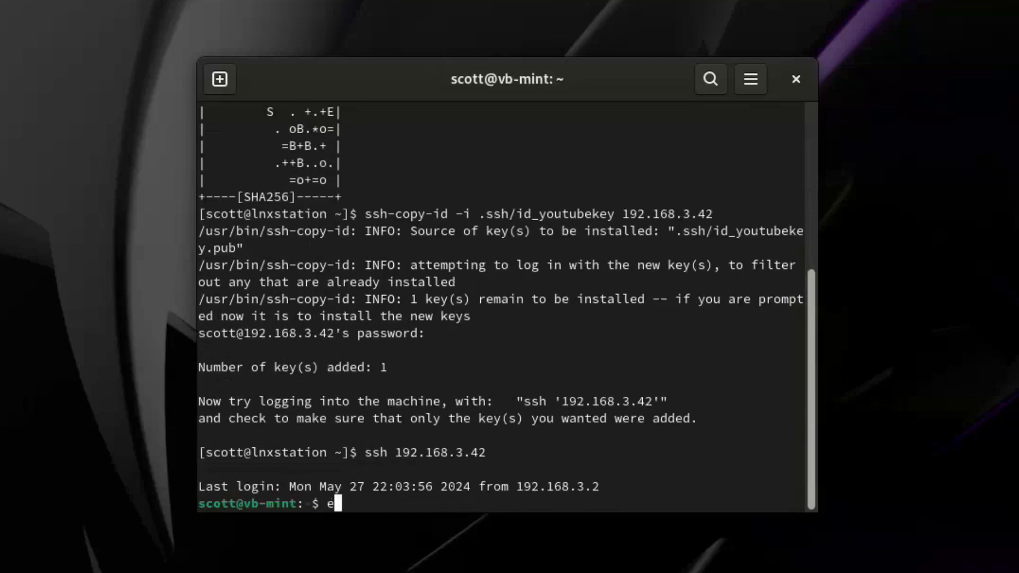
{"action": "key", "text": "BackSpace"}
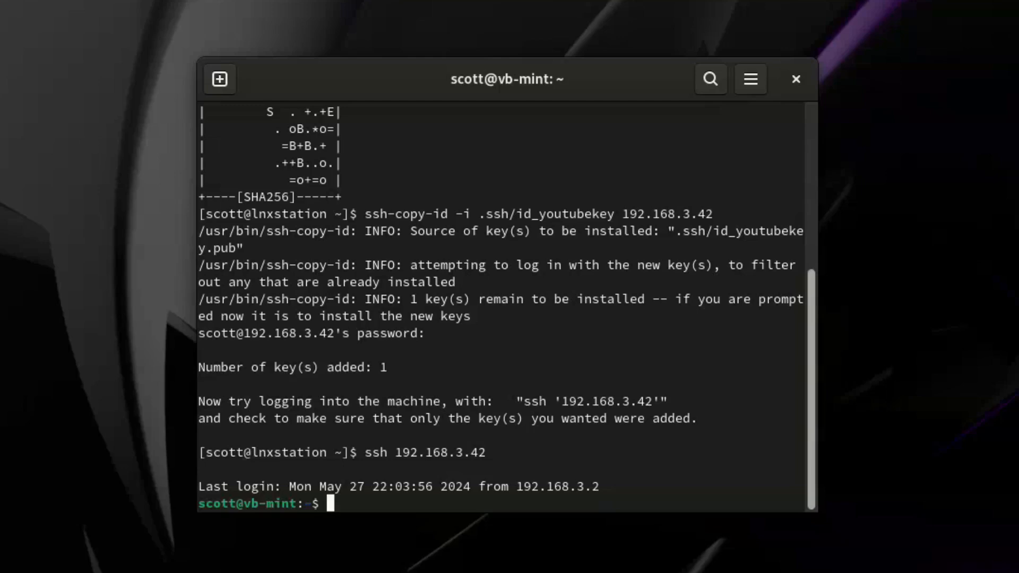
List scott's groups on the server, confirming sudo, then exit back to the local shell.
{"action": "type", "text": "groups sco"}
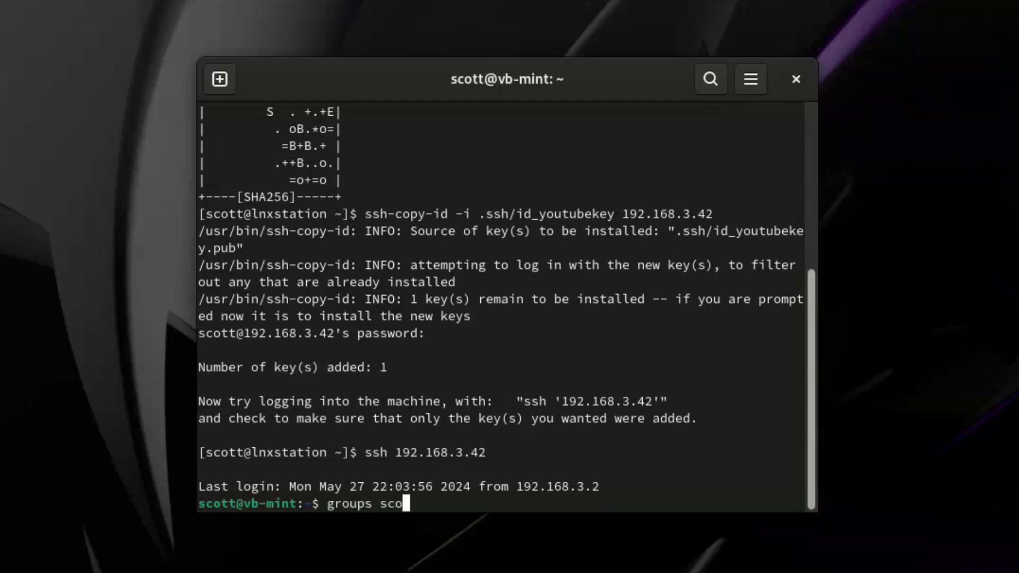
{"action": "key", "text": "Return"}
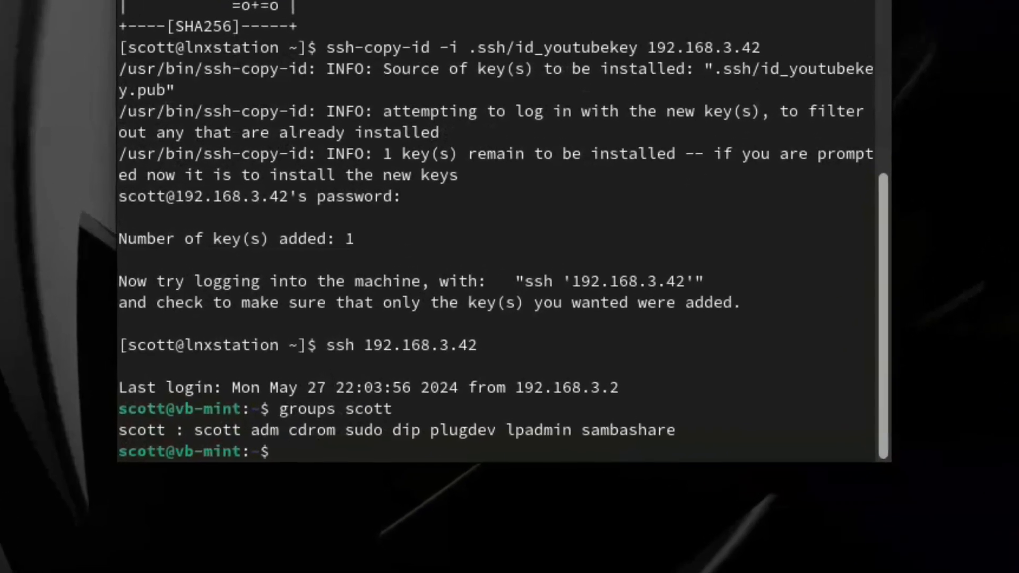
{"action": "double_click", "coordinate": [361, 426]}
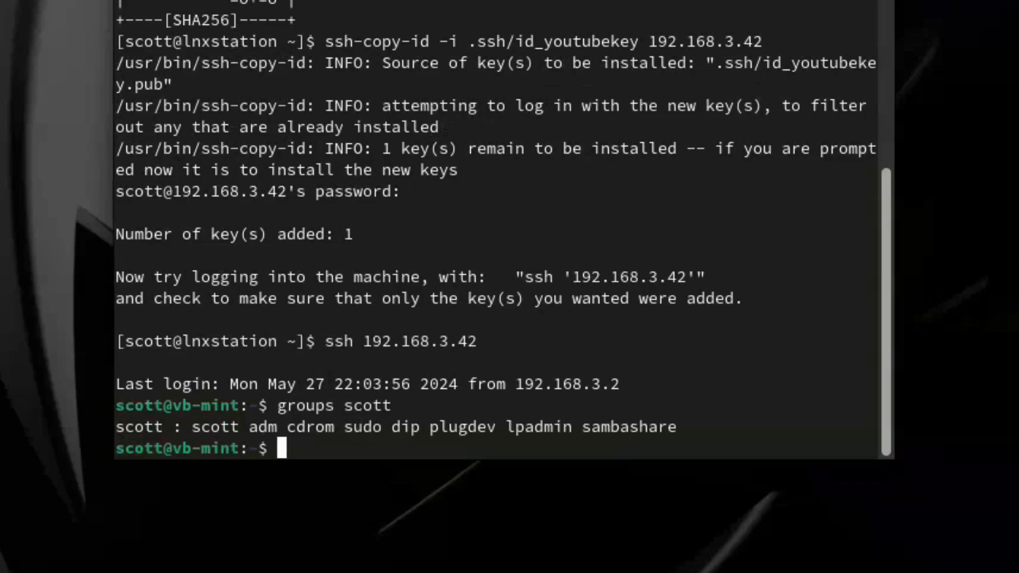
{"action": "type", "text": "exi"}
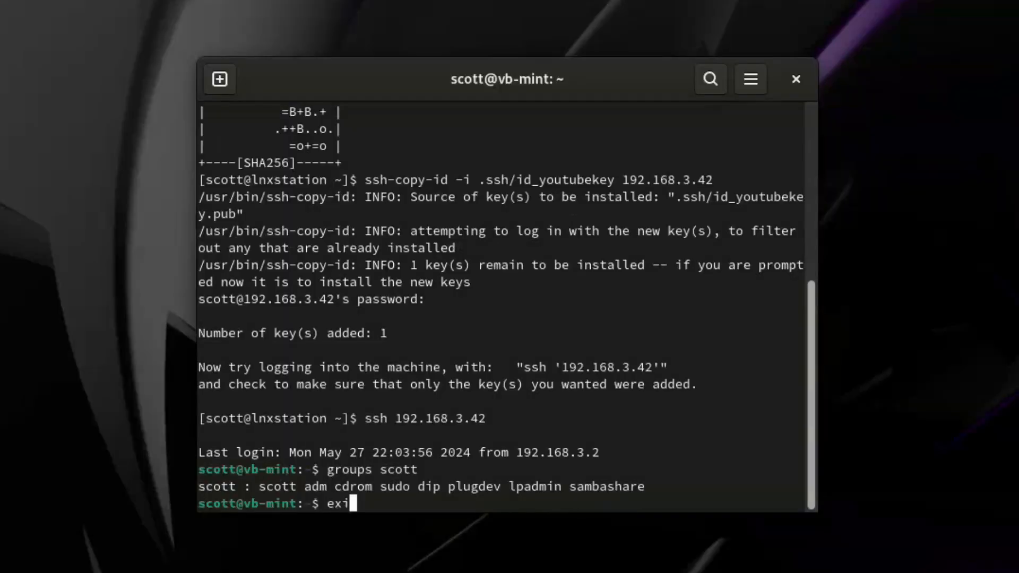
{"action": "key", "text": "Return"}
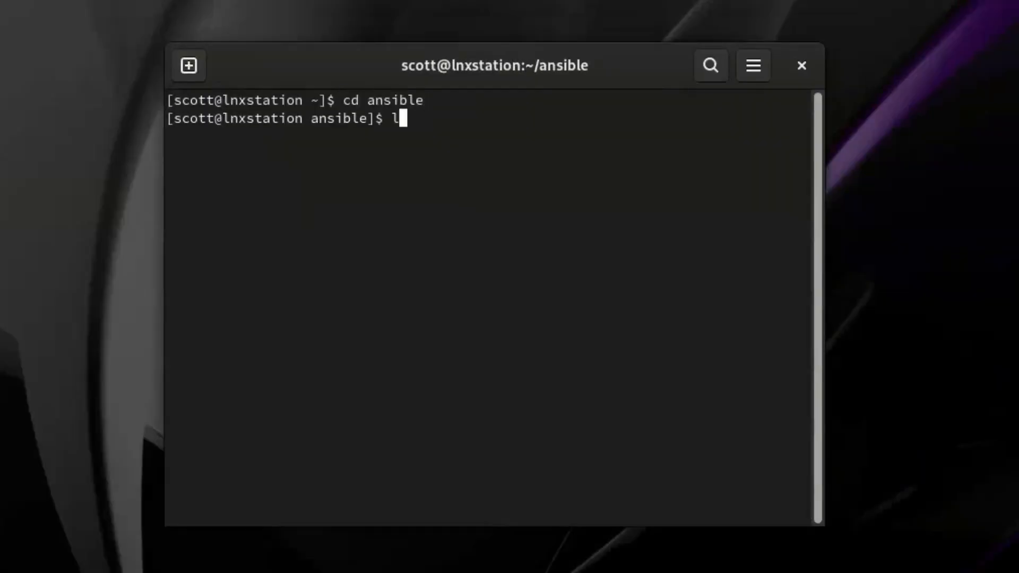
List the ansible folder, view prox1.txt in vi, then begin opening shutdown.yml.
{"action": "key", "text": "Return"}
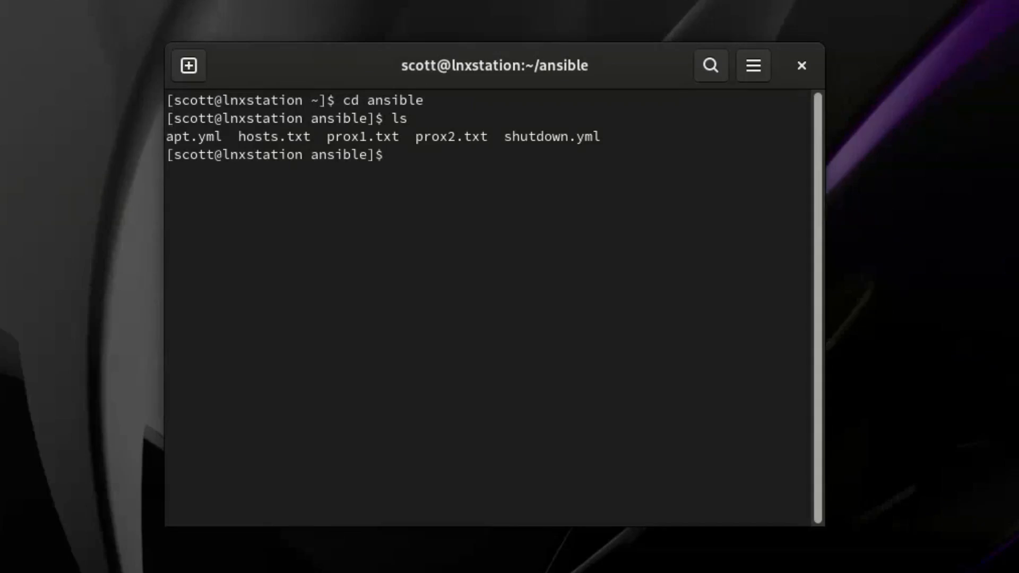
{"action": "type", "text": "vi prox1.txt"}
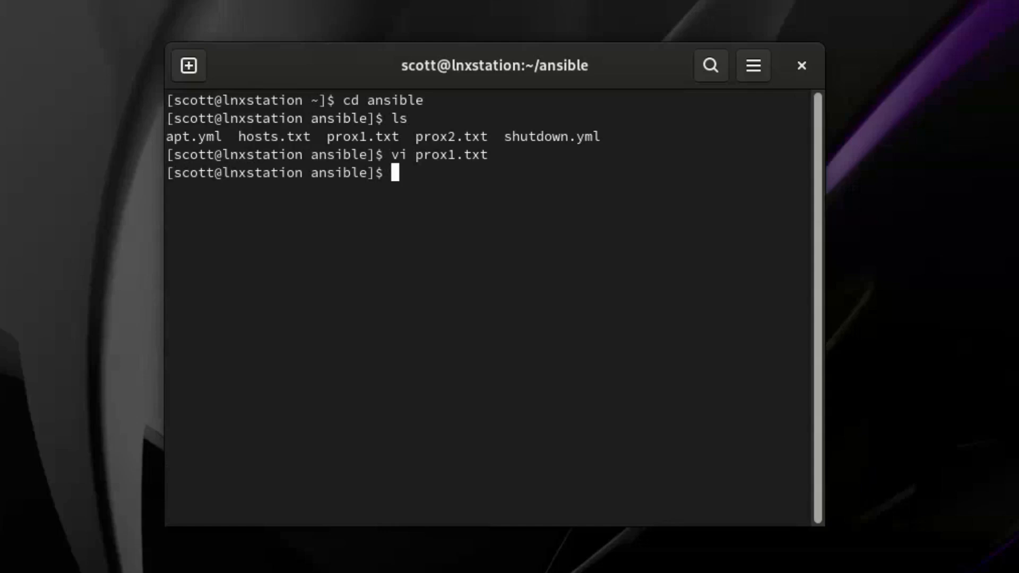
{"action": "type", "text": "v"}
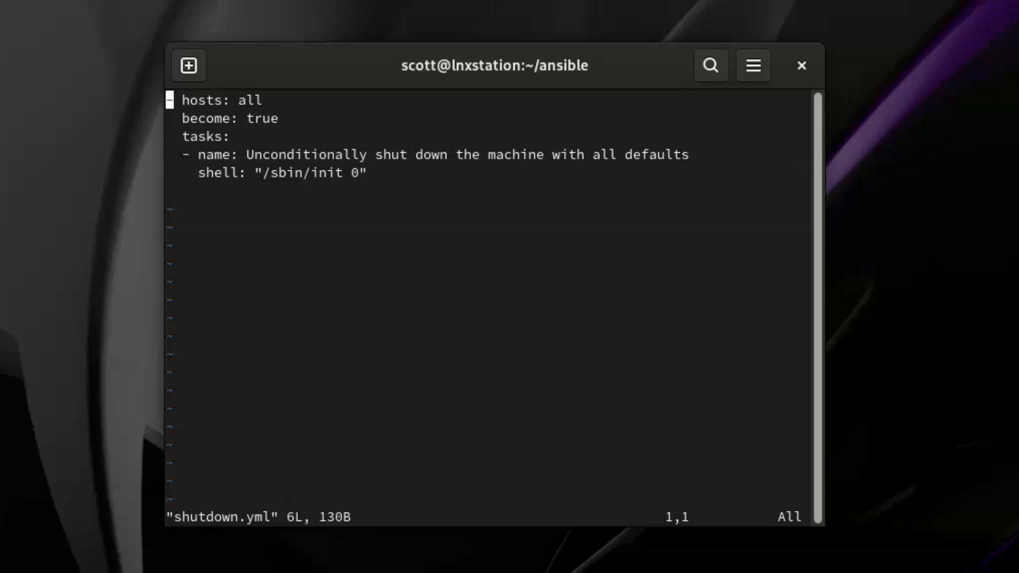
Quit vi on shutdown.yml with :q, leaving the file unchanged.
{"action": "type", "text": ":q"}
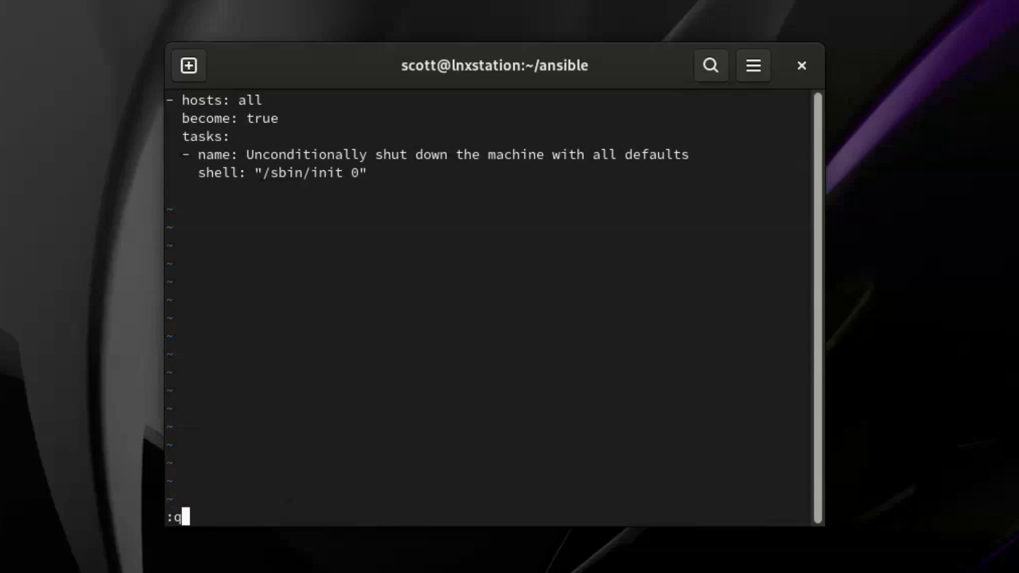
{"action": "key", "text": "Return"}
{"action": "type", "text": "ansible-playbook -K -i ~/ansible/prox1.txt ~/ansible/shutdown.yml"}
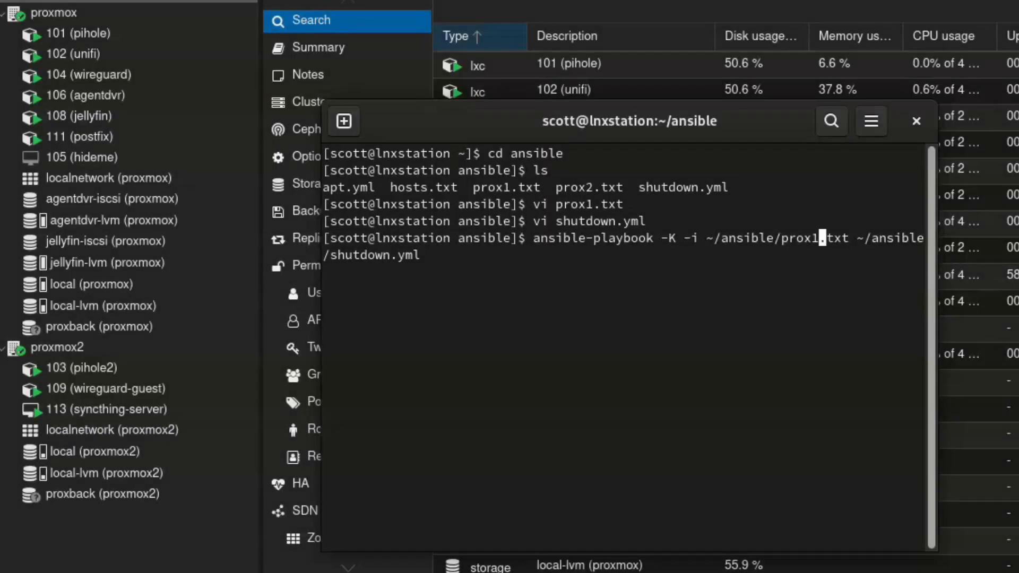
Run the shutdown playbook with the BECOME password: five hosts changed, 192.168.2.11 unreachable.
{"action": "key", "text": "Return"}
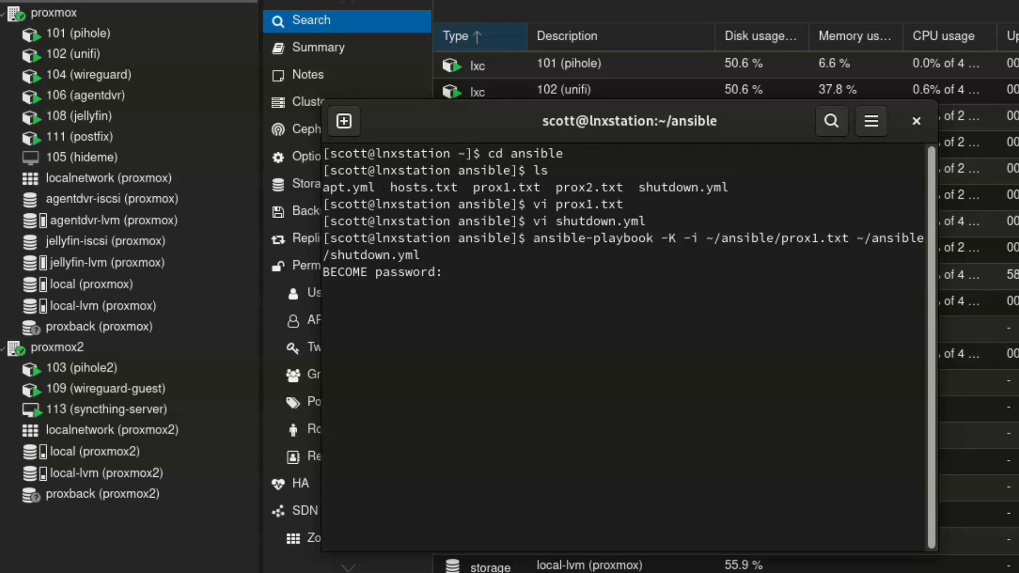
{"action": "key", "text": "Return"}
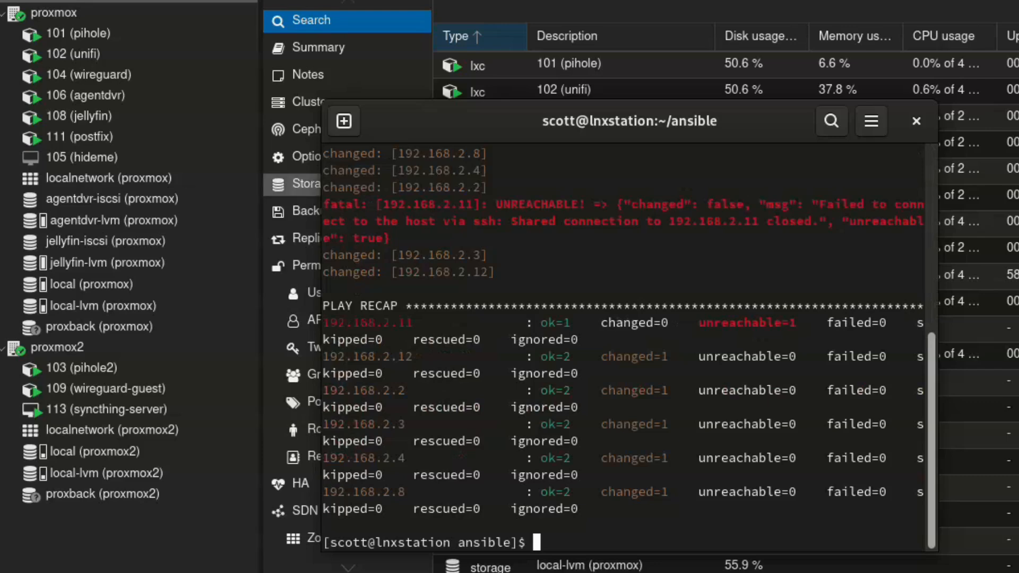
{"action": "double_click", "coordinate": [354, 204]}
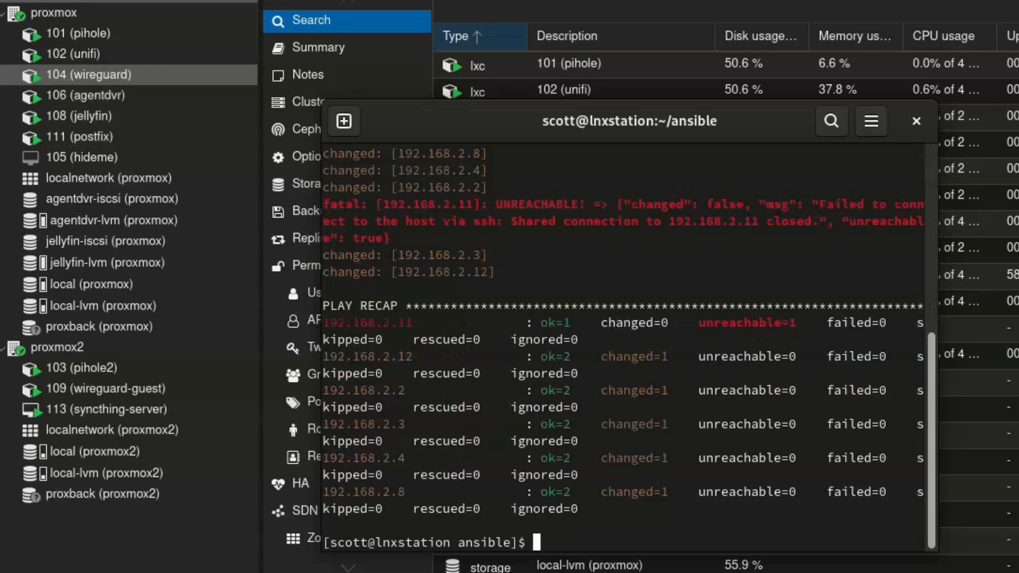
{"action": "scroll", "scroll_direction": "down", "scroll_amount": 3}
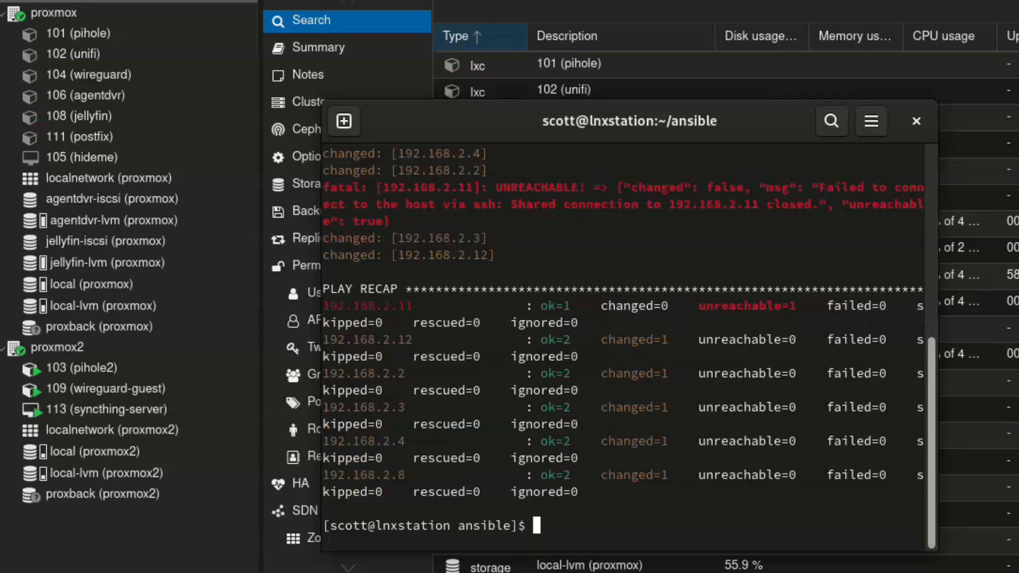
Open the apt.yml upgrade playbook in vi for review.
{"action": "left_click", "coordinate": [916, 121]}
{"action": "type", "text": "ls"}
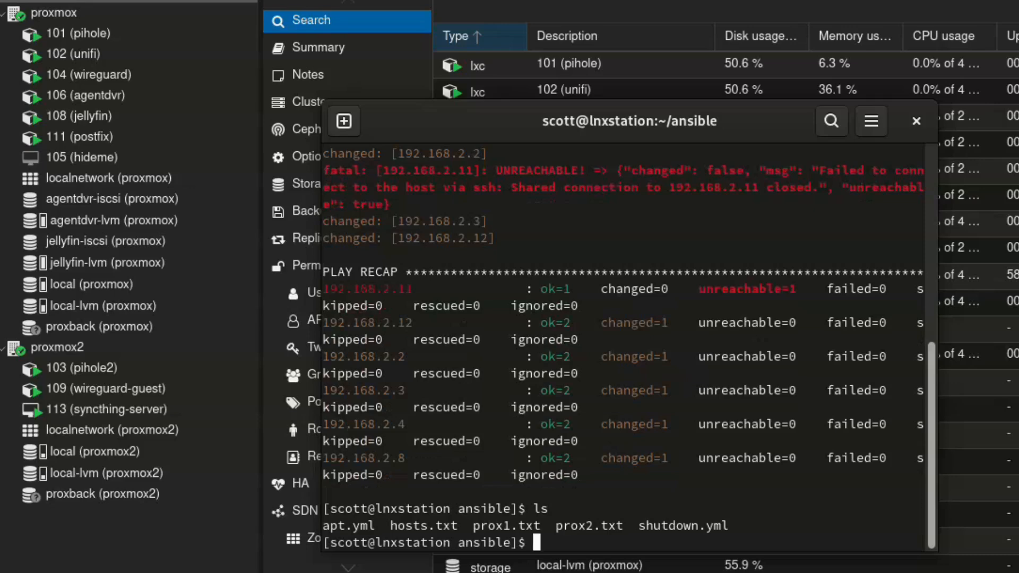
{"action": "type", "text": "vi apt.ym"}
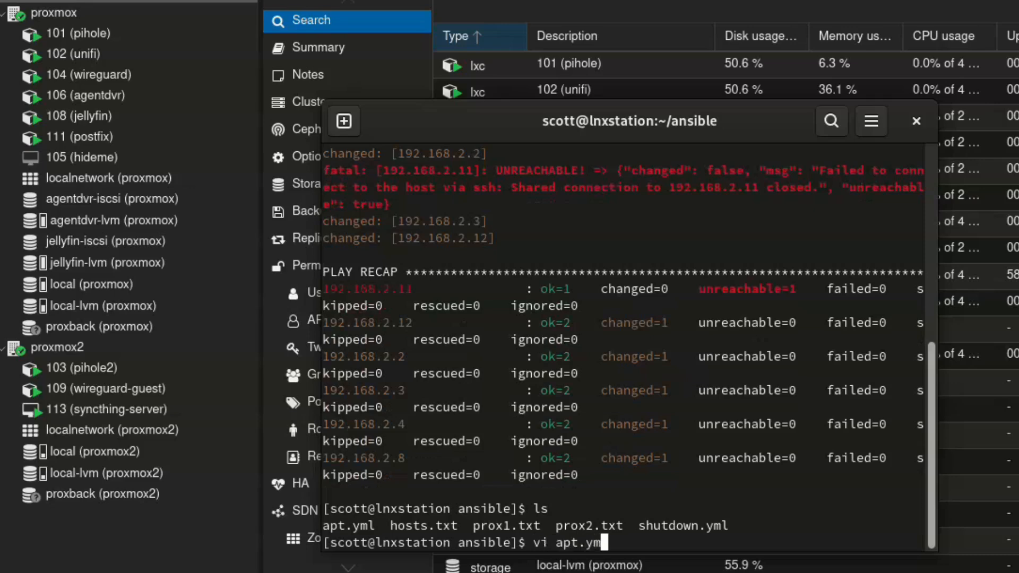
{"action": "key", "text": "Return"}
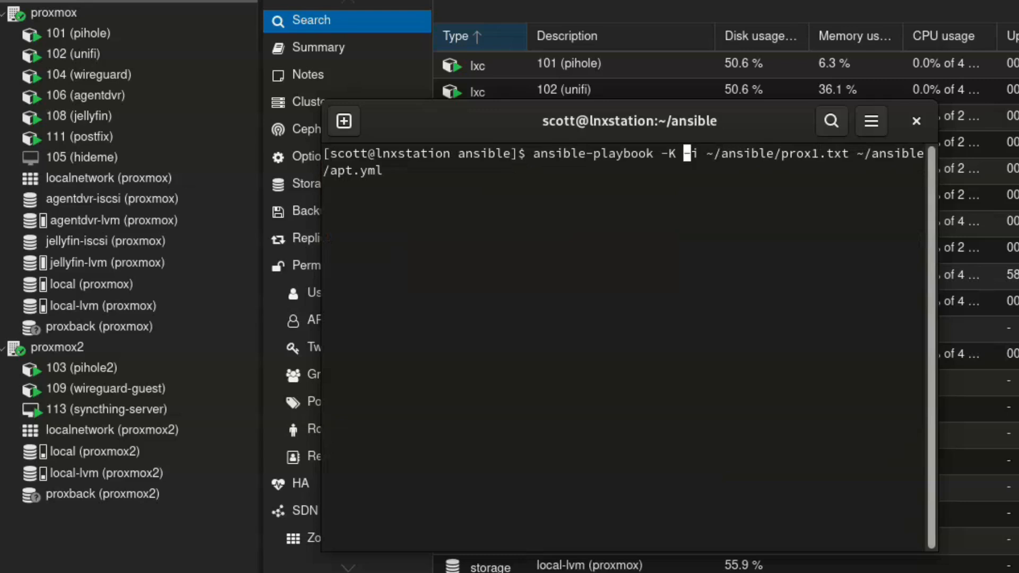
Start the apt.yml playbook against the prox1.txt inventory, reaching the BECOME password prompt.
{"action": "key", "text": "Return"}
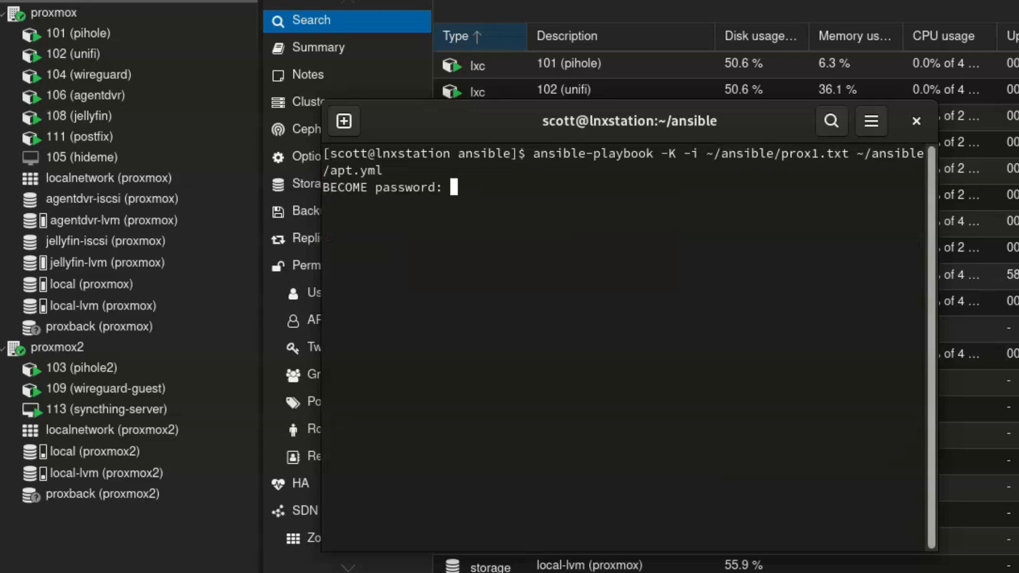